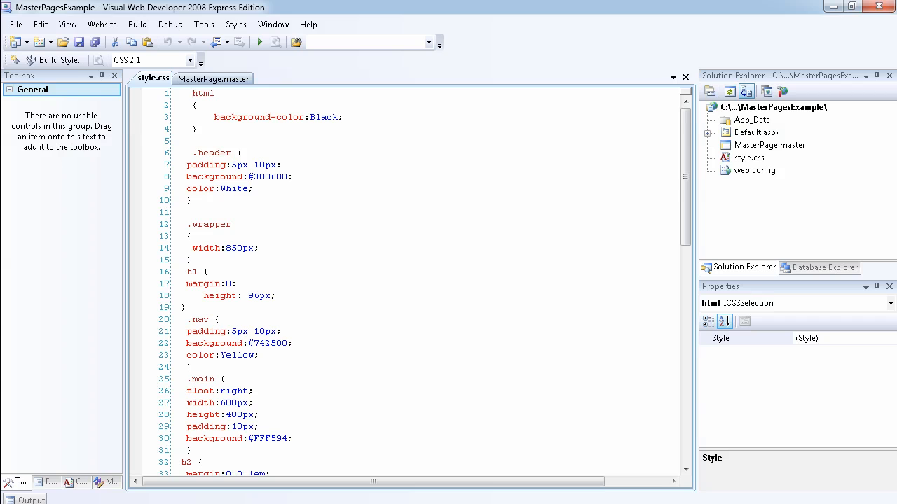
Review the style stylesheet's rules, selecting the color property in the header rule
scroll(down, 3)
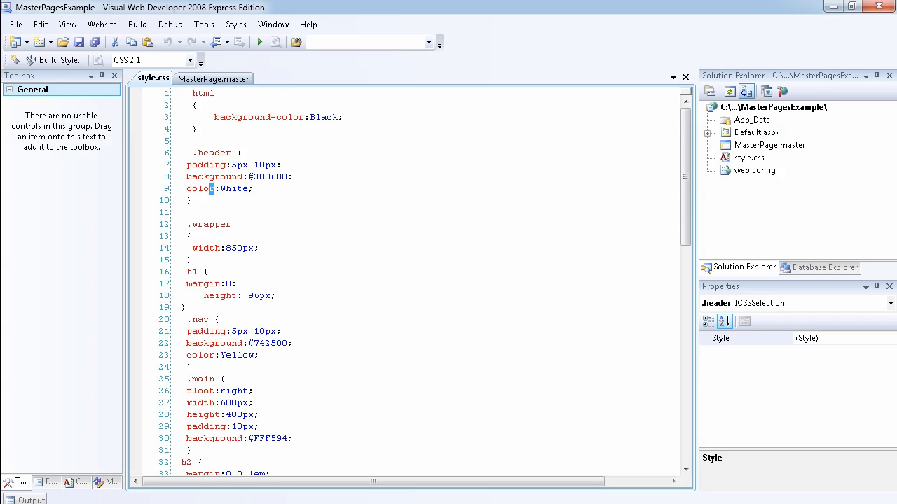
double_click(201, 188)
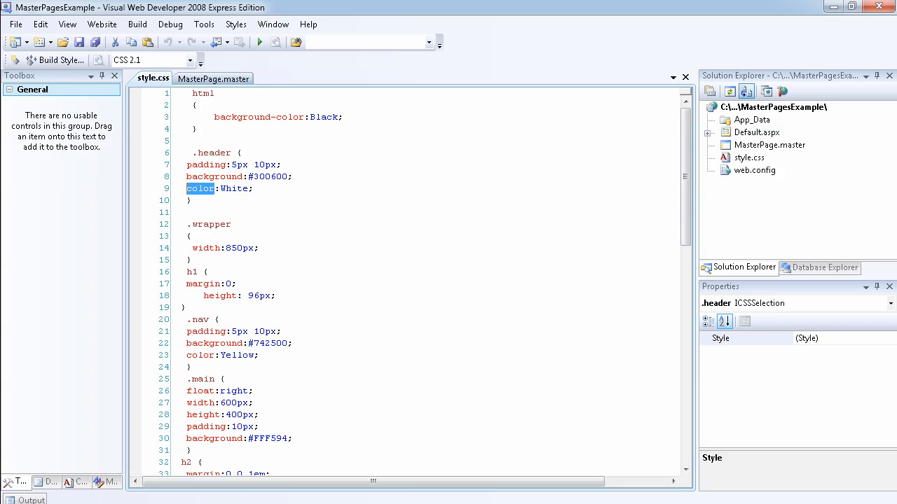
scroll(down, 3)
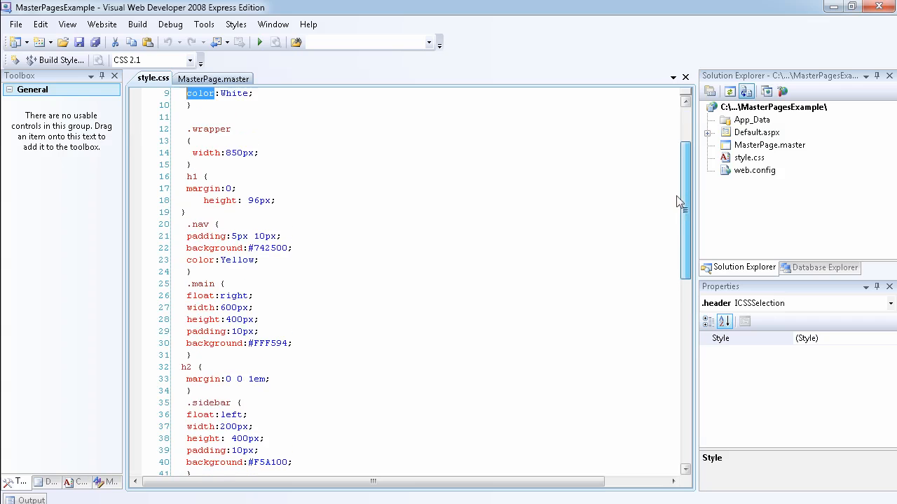
scroll(up, 3)
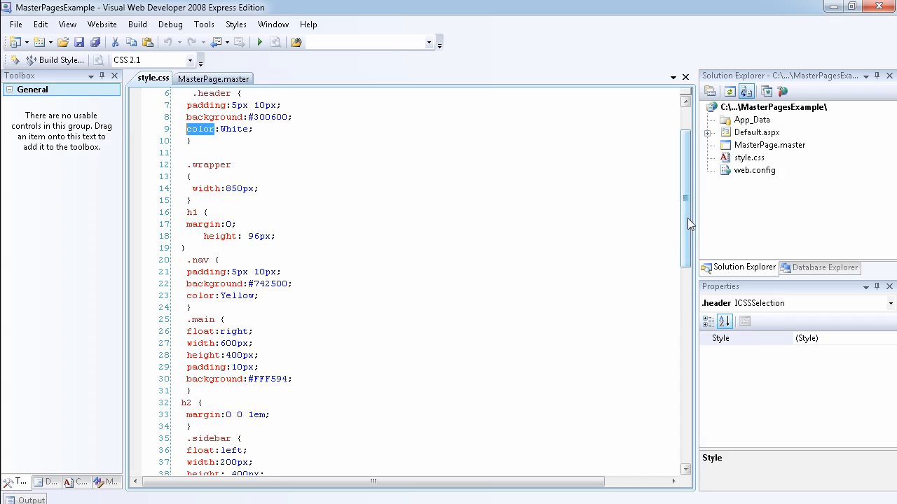
scroll(down, 3)
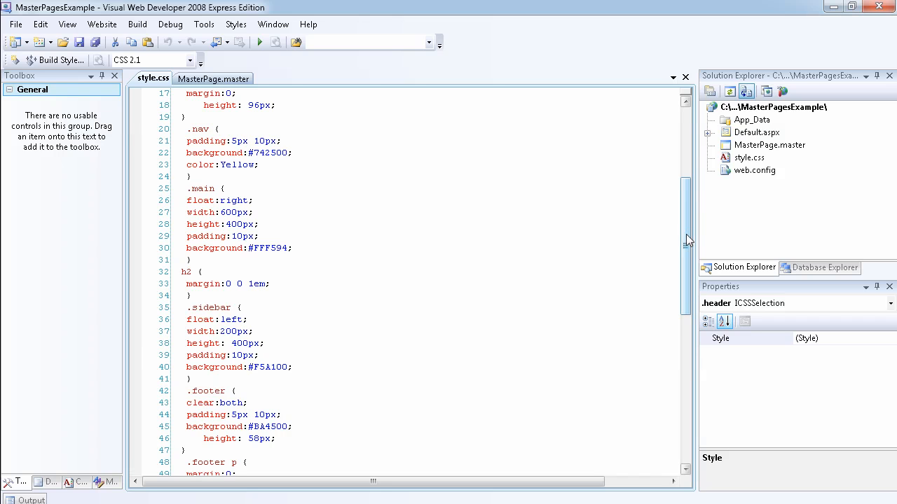
scroll(up, 3)
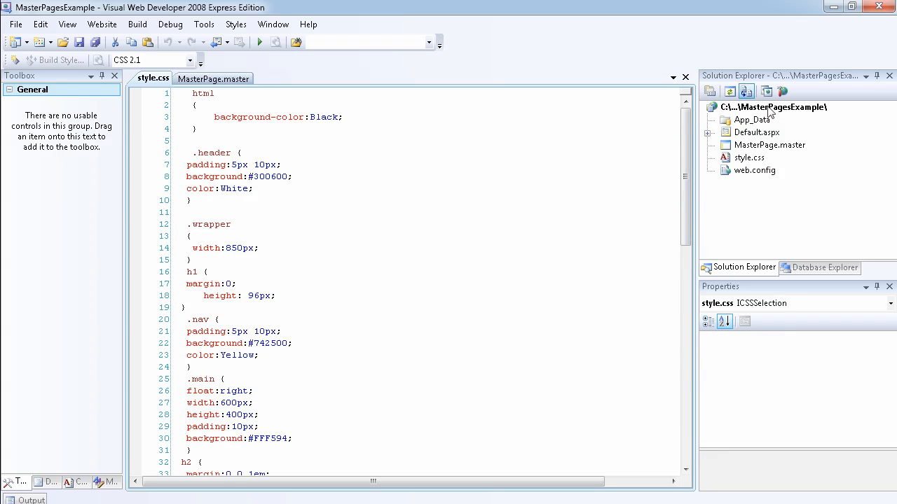
Add the existing style stylesheet from the Documents library to the website project
right_click(773, 106)
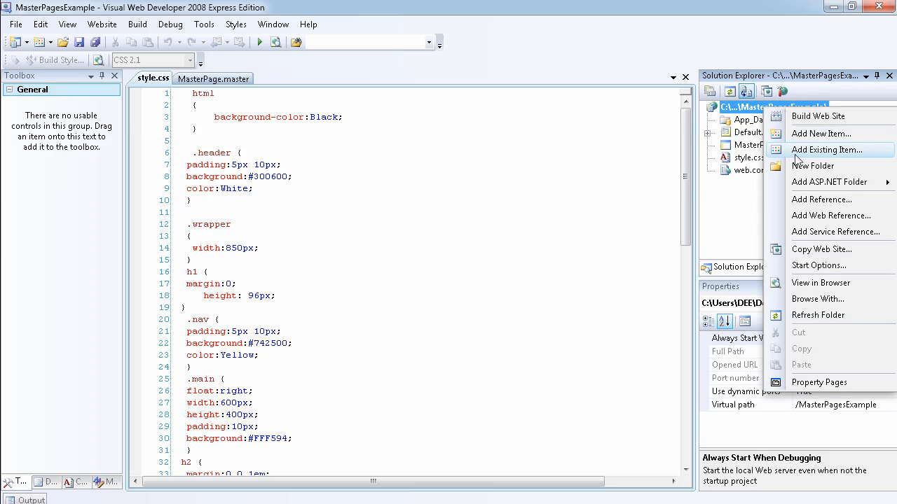
click(826, 149)
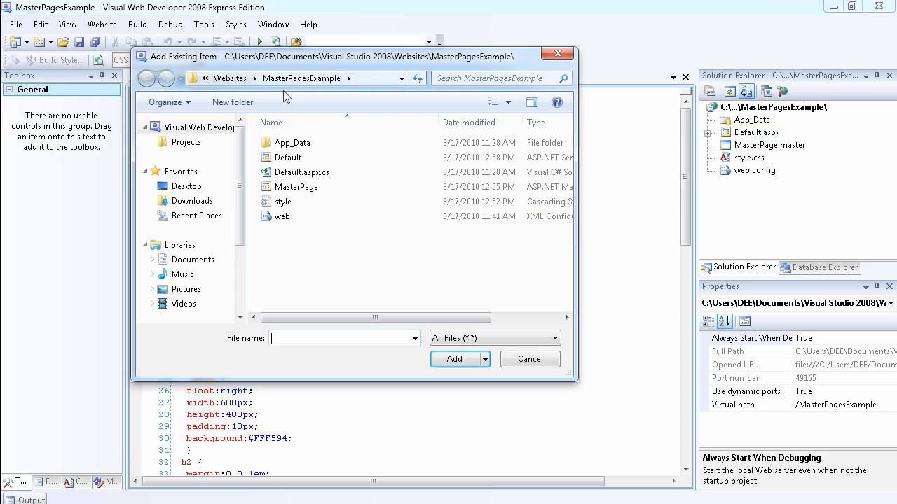
click(193, 259)
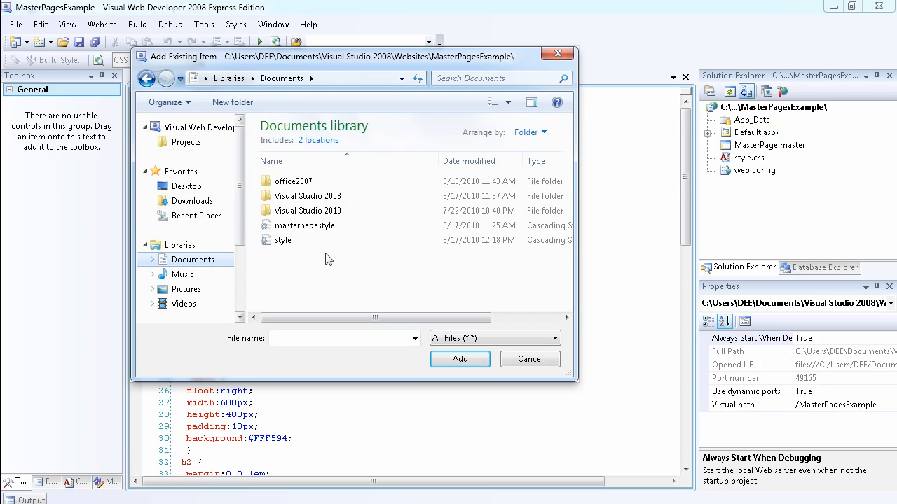
click(283, 240)
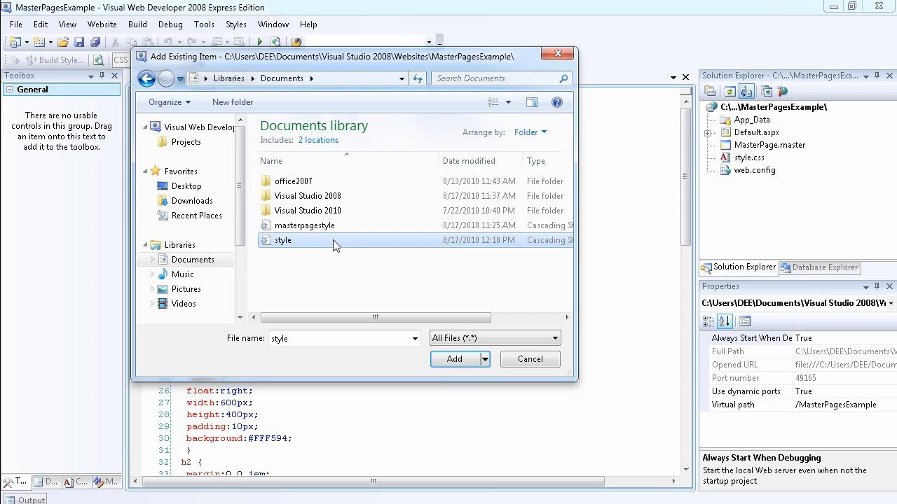
click(454, 359)
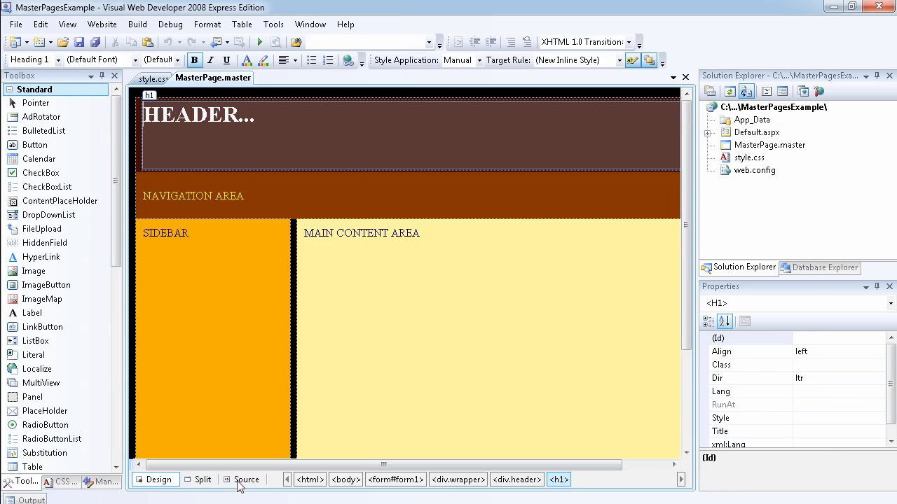
Show MasterPage.master's source with the <link href="style.css"> element kept in the head
click(247, 479)
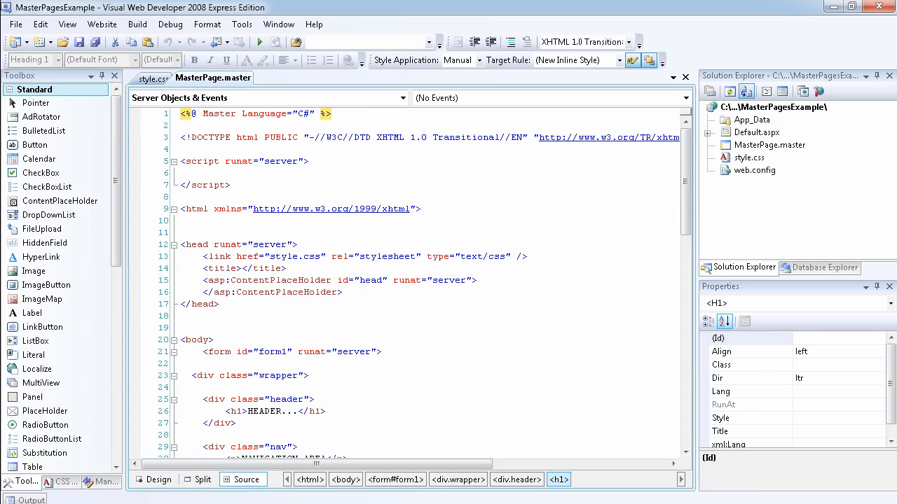
drag(201, 255, 364, 255)
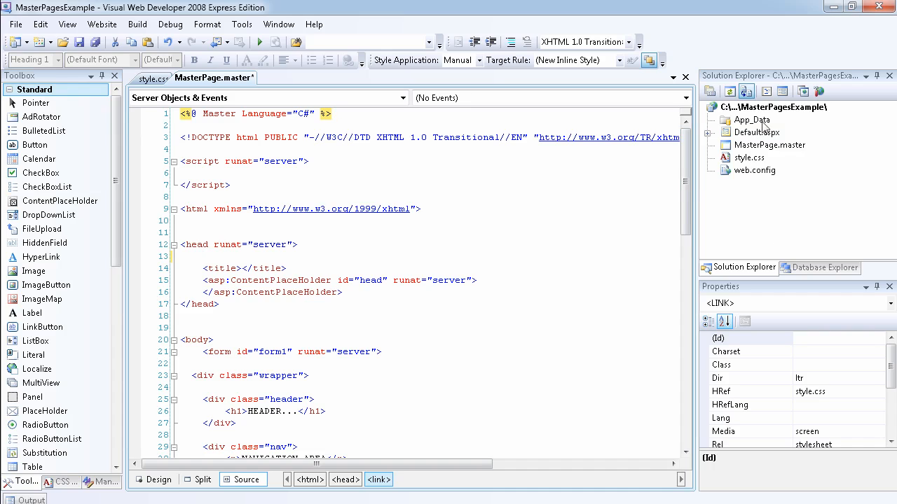
click(754, 171)
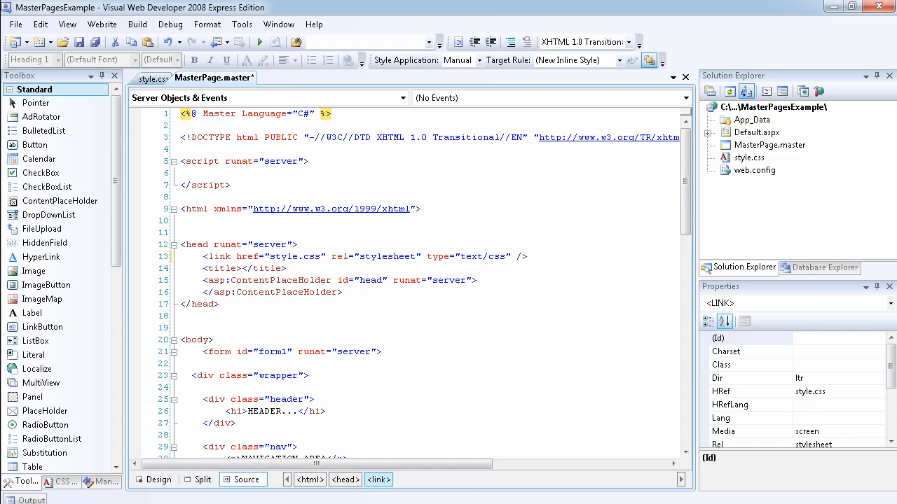
scroll(down, 3)
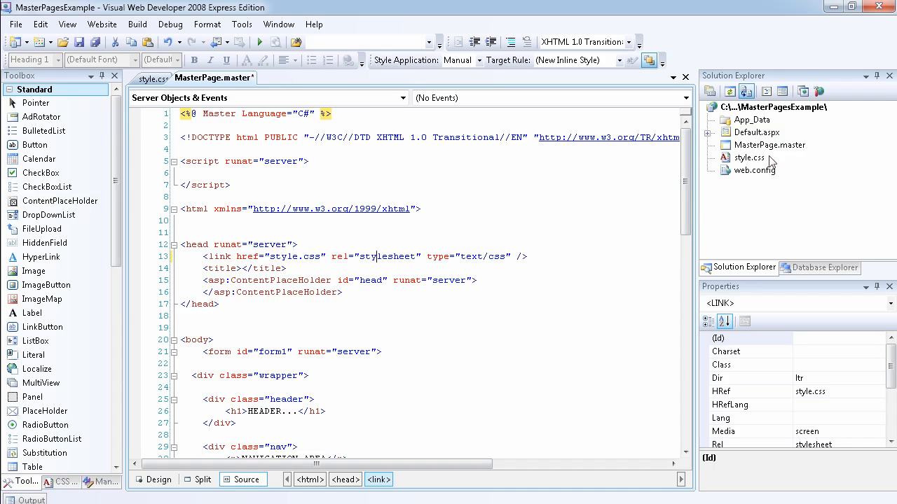
mouse_move(770, 145)
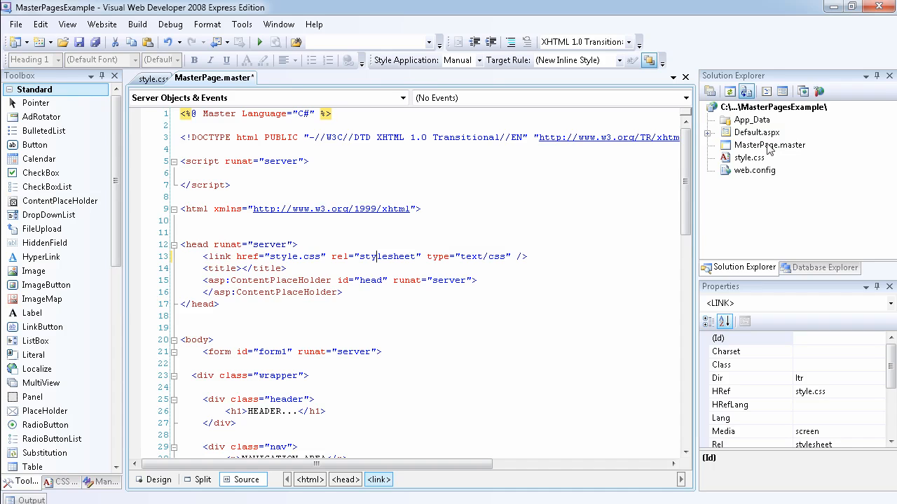
scroll(down, 3)
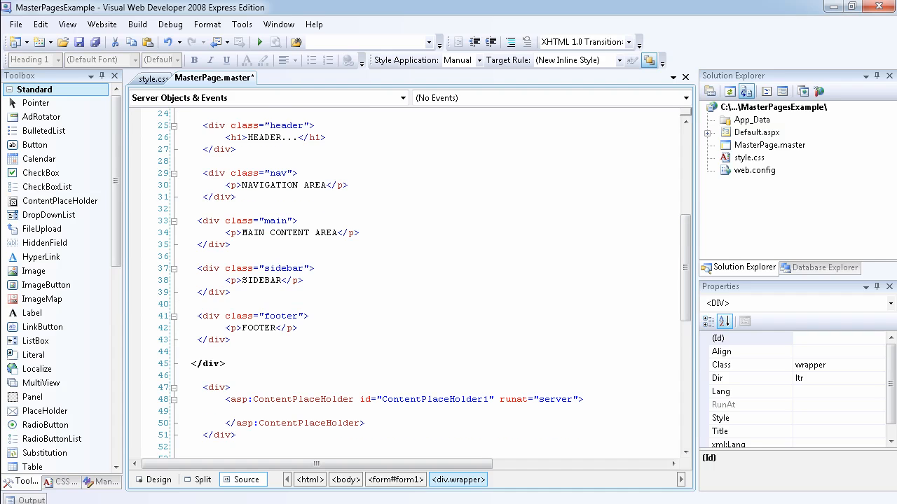
click(157, 479)
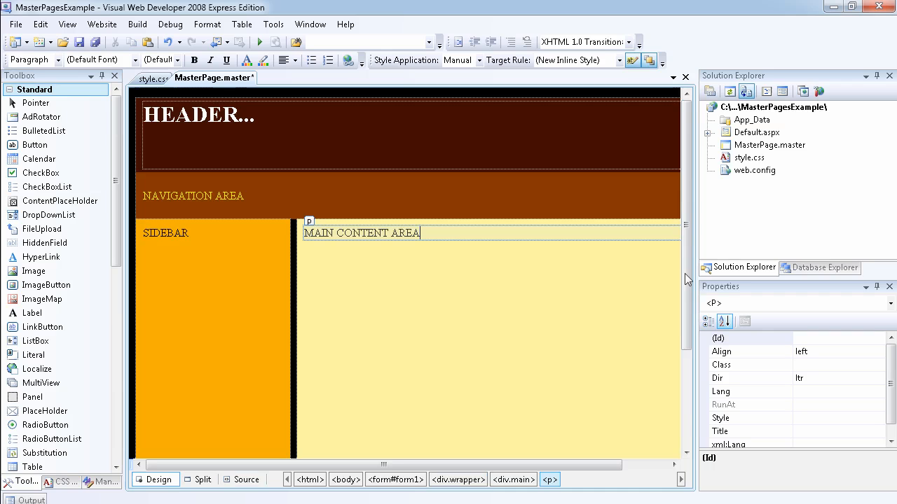
scroll(down, 3)
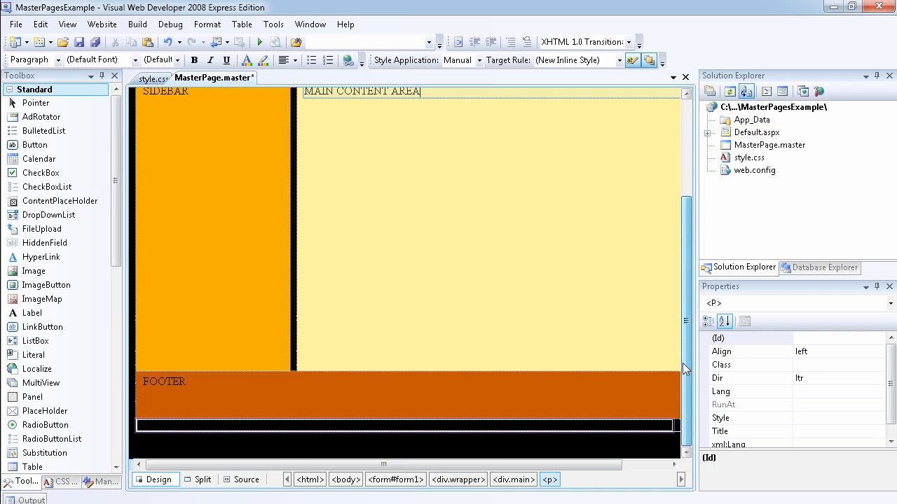
scroll(up, 3)
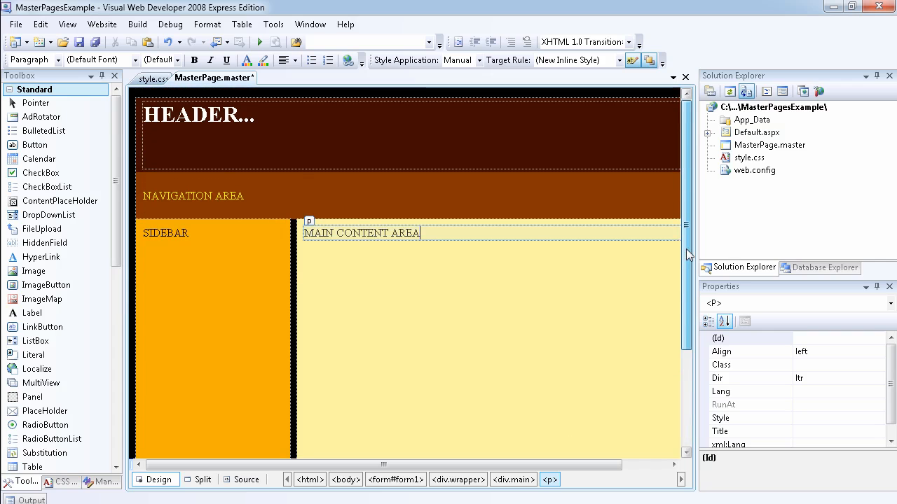
click(193, 197)
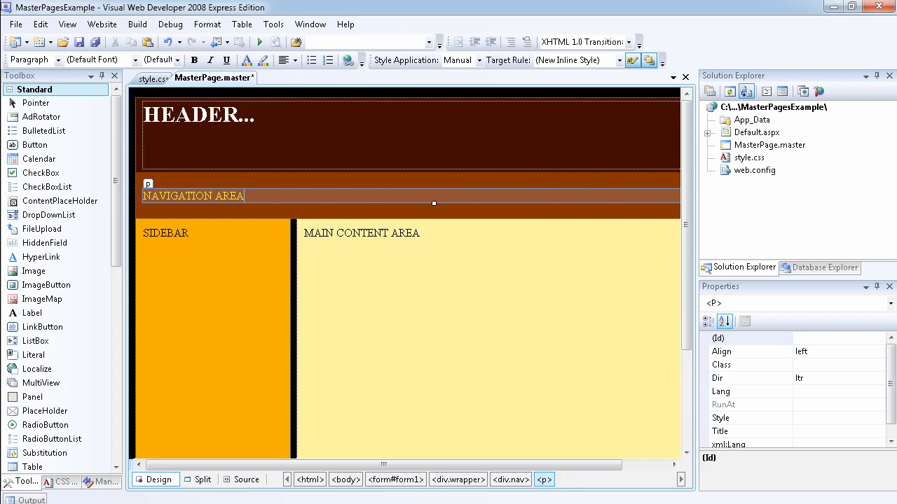
click(165, 233)
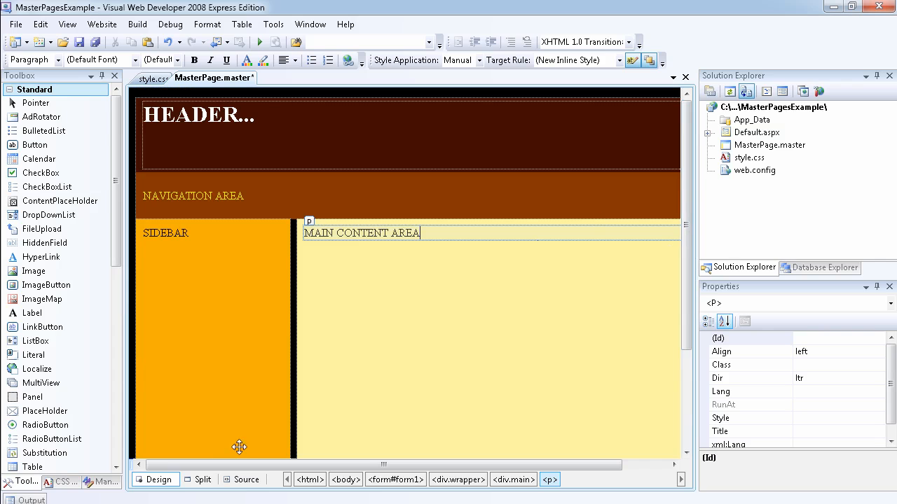
click(246, 479)
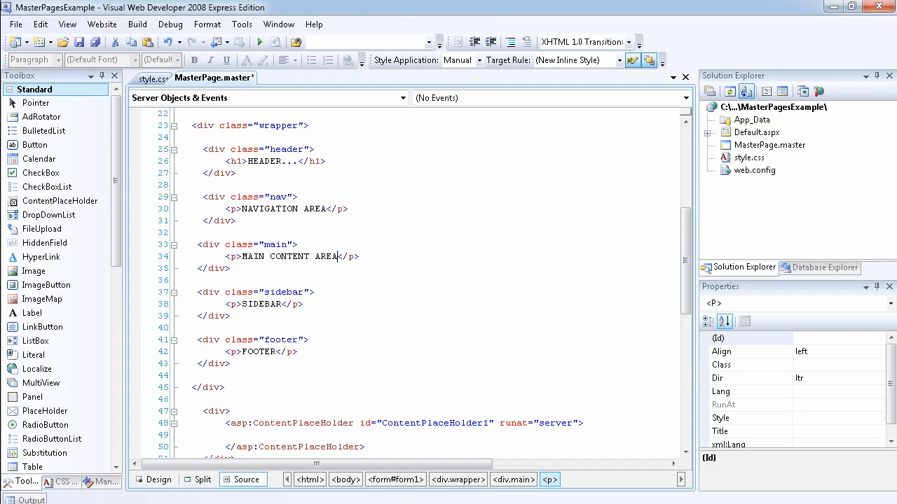
Move the ContentPlaceHolder1 block into the main div, just below the MAIN CONTENT AREA paragraph
scroll(down, 3)
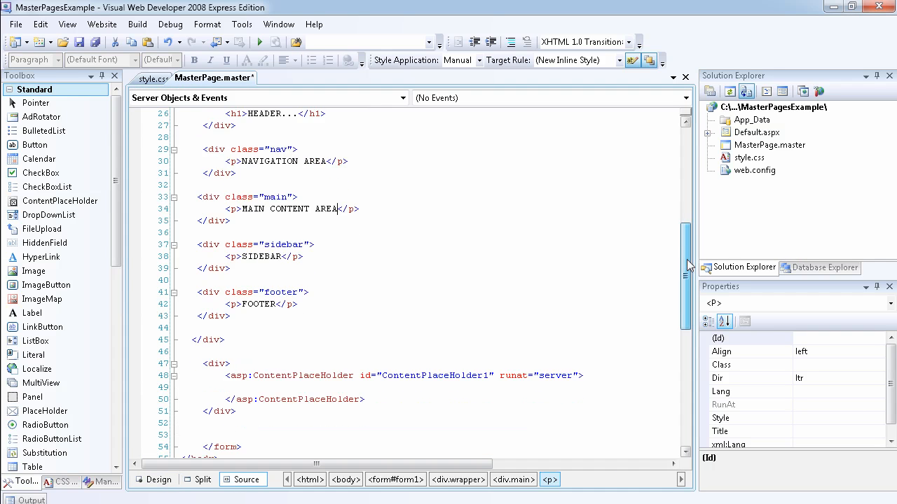
scroll(down, 3)
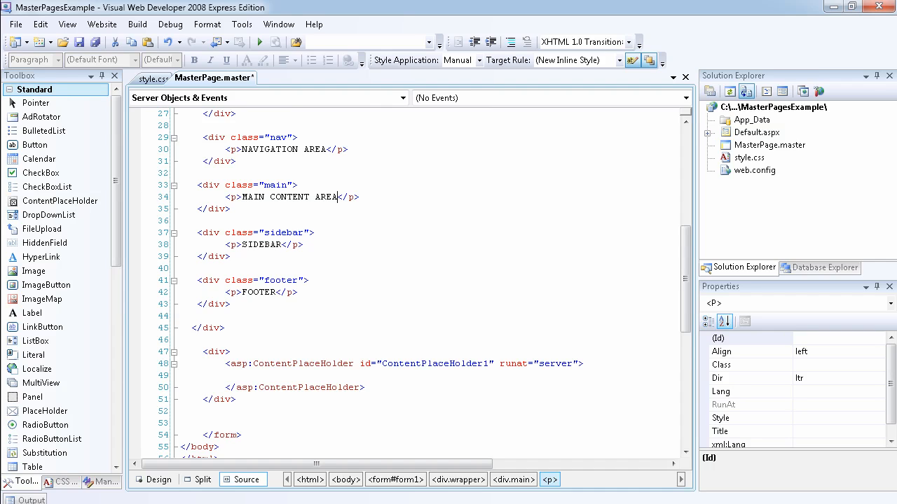
scroll(down, 3)
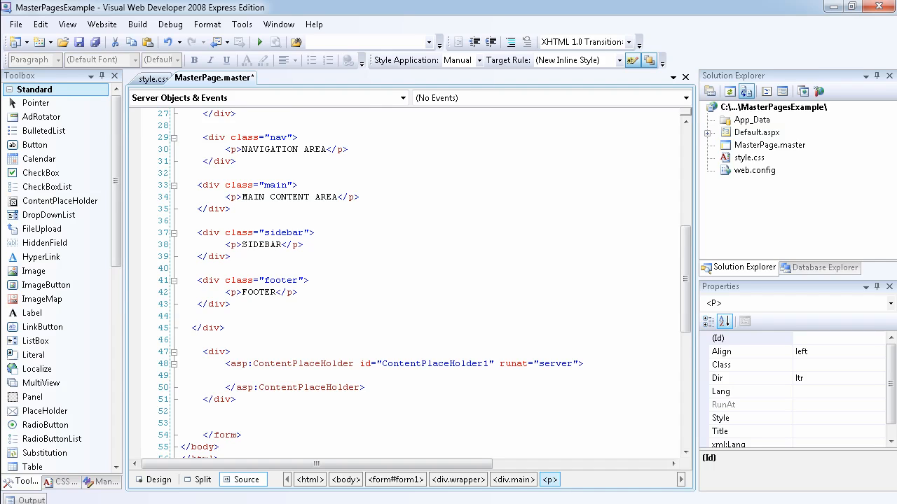
click(339, 196)
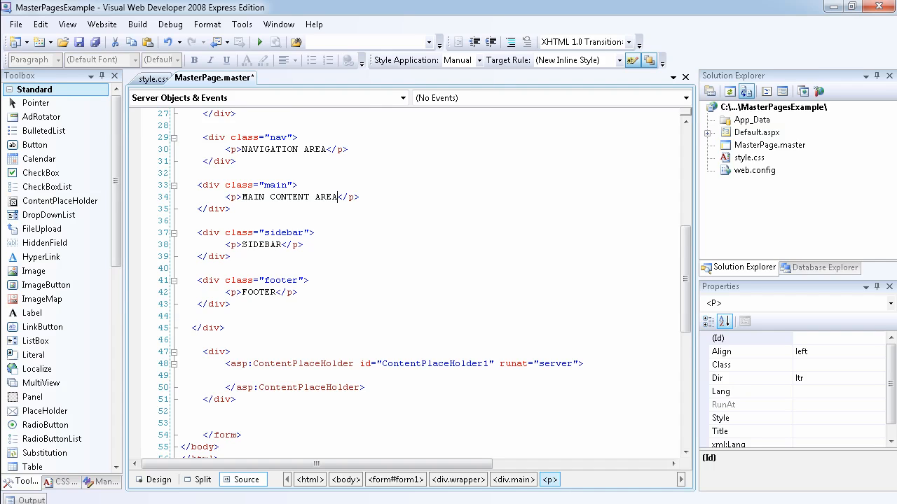
double_click(311, 387)
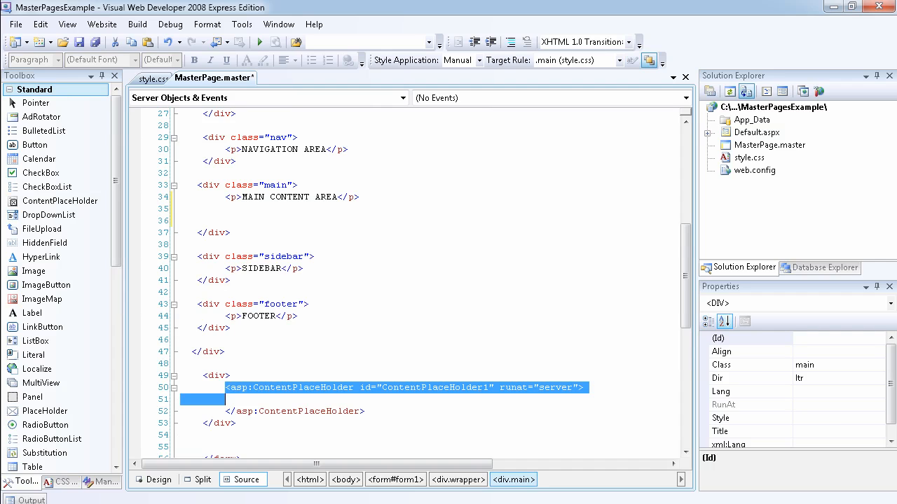
click(289, 387)
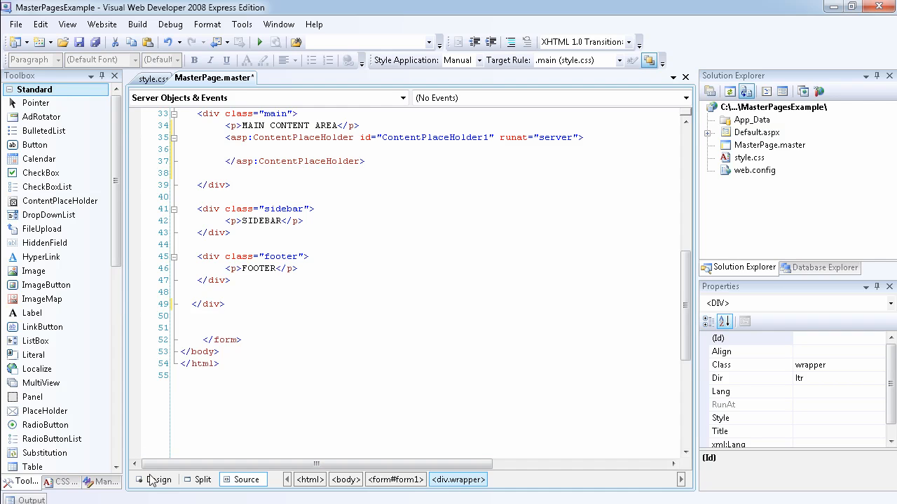
Centre the MAIN CONTENT AREA paragraph with Justify Center in Design view, ContentPlaceHolder1 beneath it
click(160, 479)
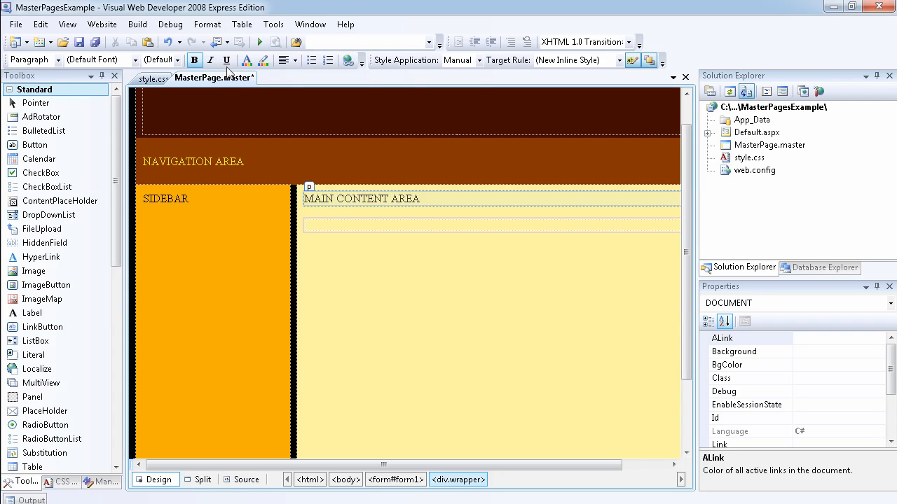
click(283, 60)
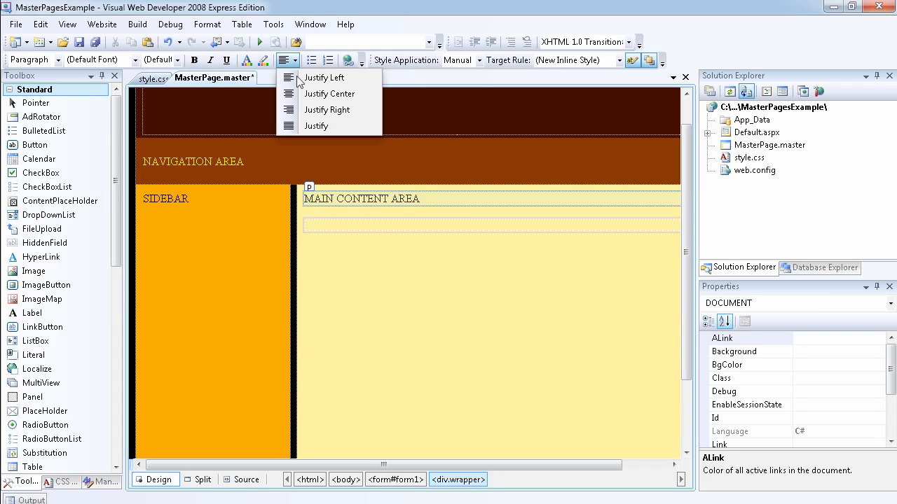
click(328, 92)
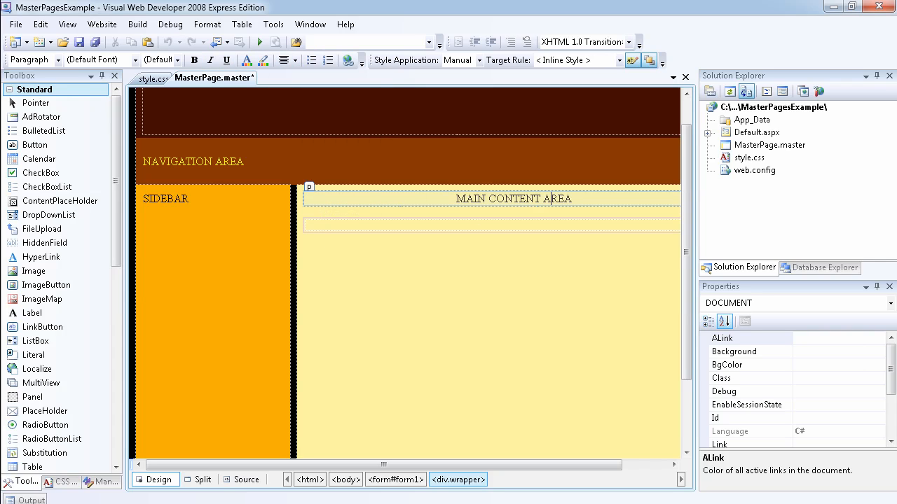
scroll(down, 3)
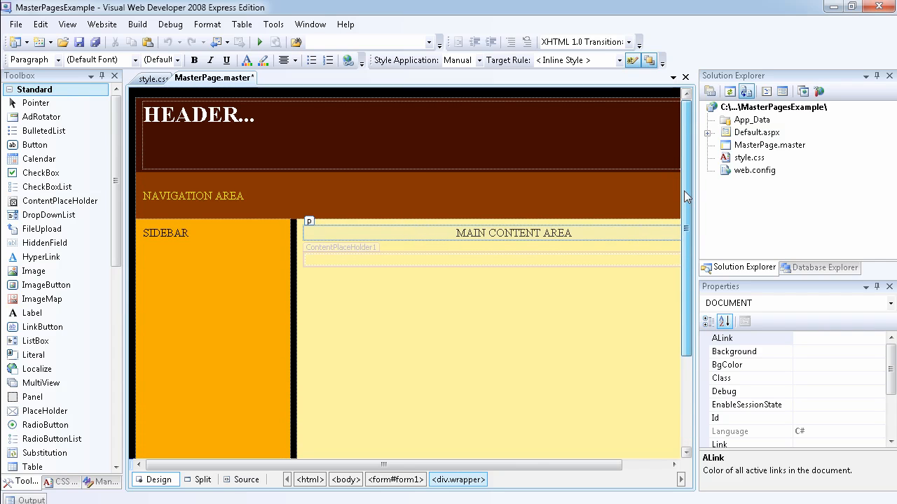
click(512, 233)
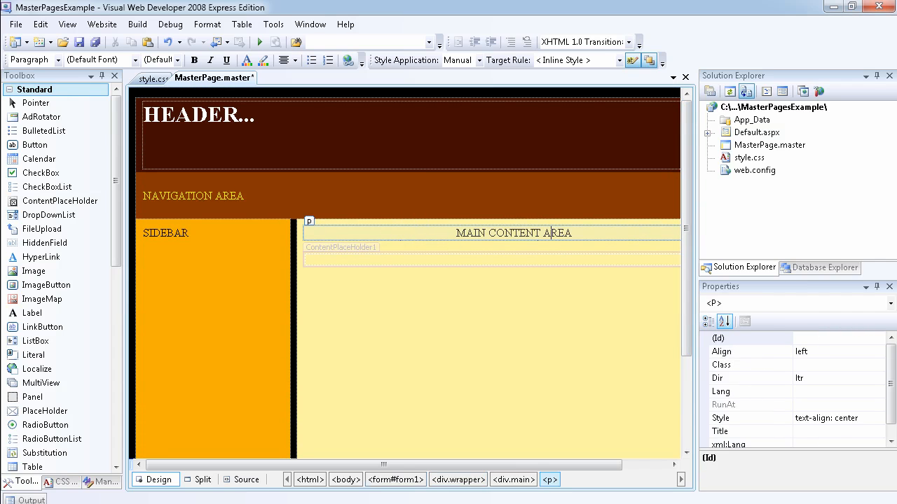
click(341, 247)
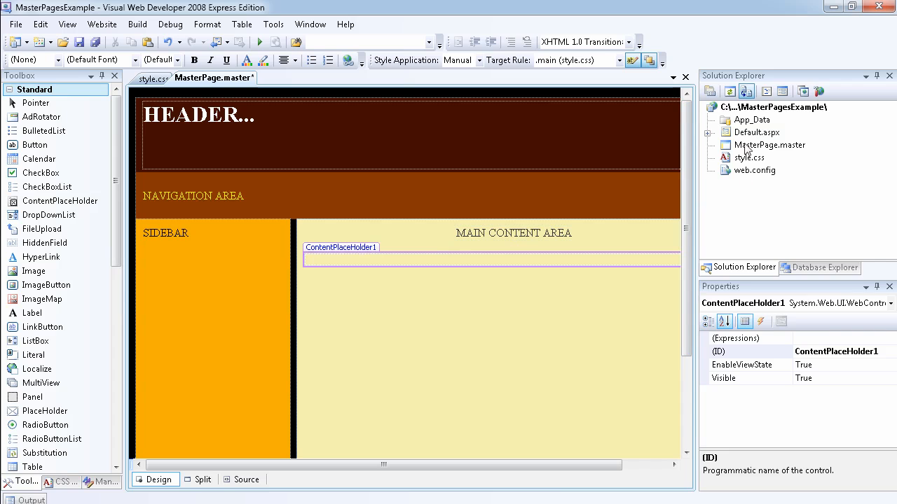
right_click(769, 106)
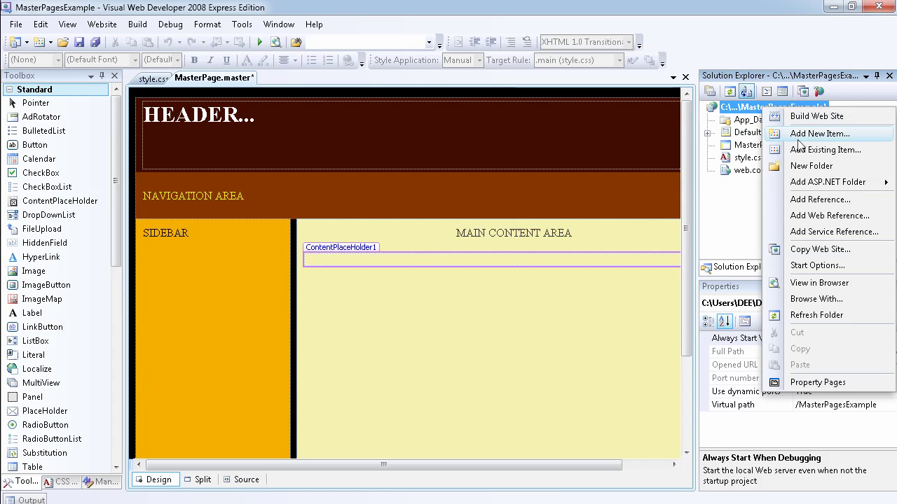
Add a new Web Form named Page2.aspx with Select master page enabled
click(820, 133)
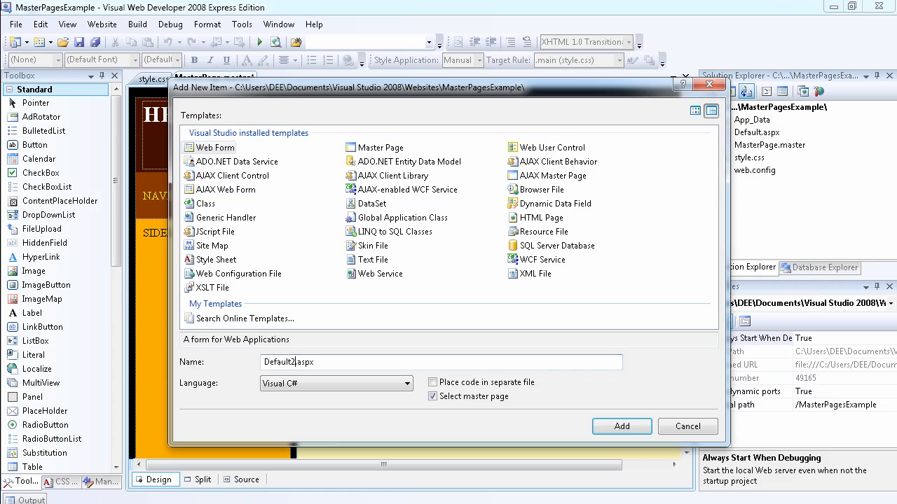
double_click(278, 361)
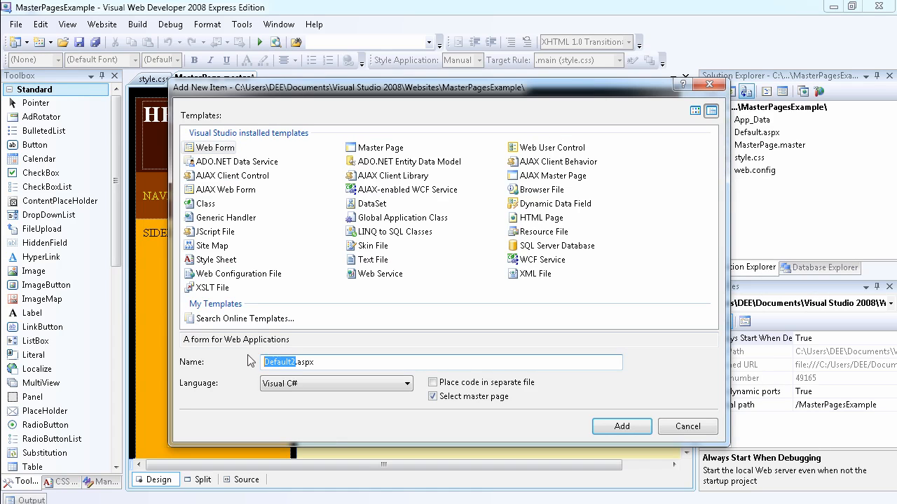
text(Page)
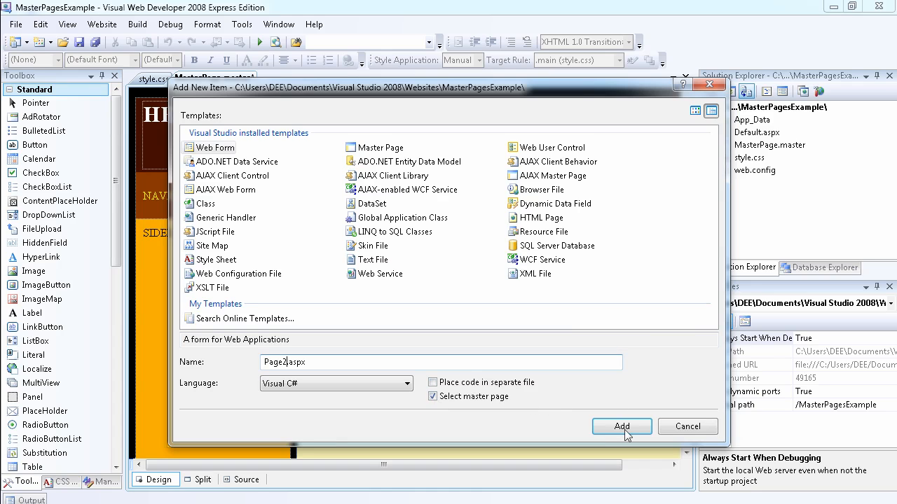
click(622, 426)
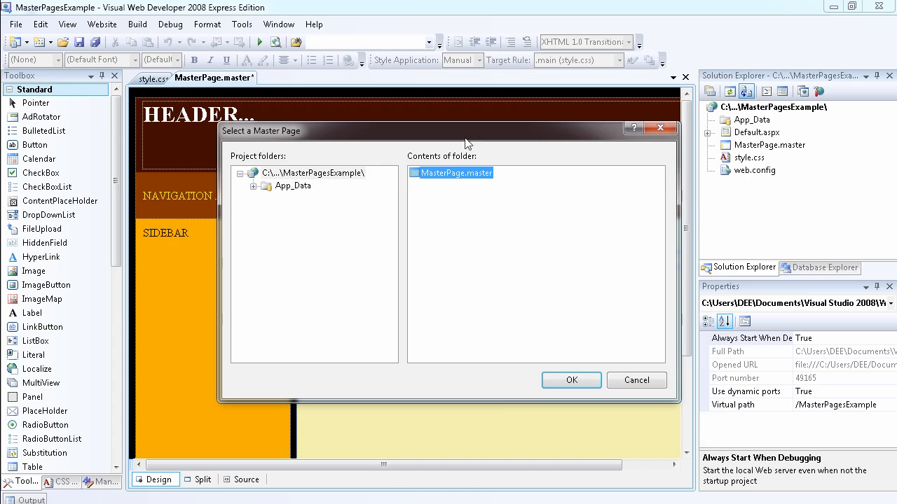
Choose MasterPage.master as the master, creating Page2.aspx with head and ContentPlaceHolder1 regions
click(572, 381)
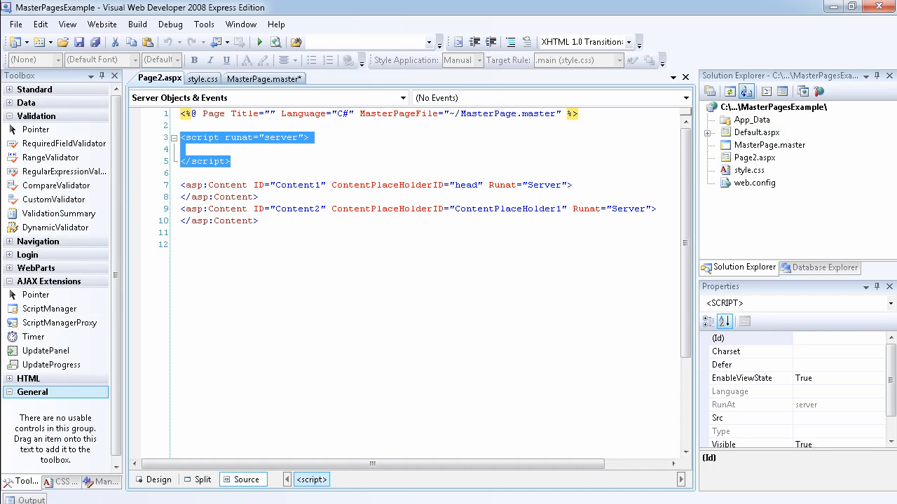
Enter 'This is content for page 2' in Page2's ContentPlaceHolder1 region in Design view
click(155, 479)
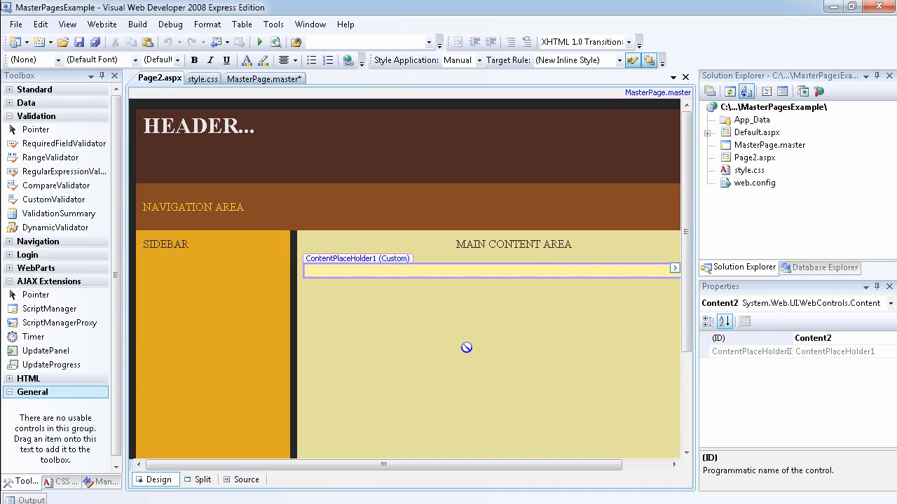
mouse_move(168, 125)
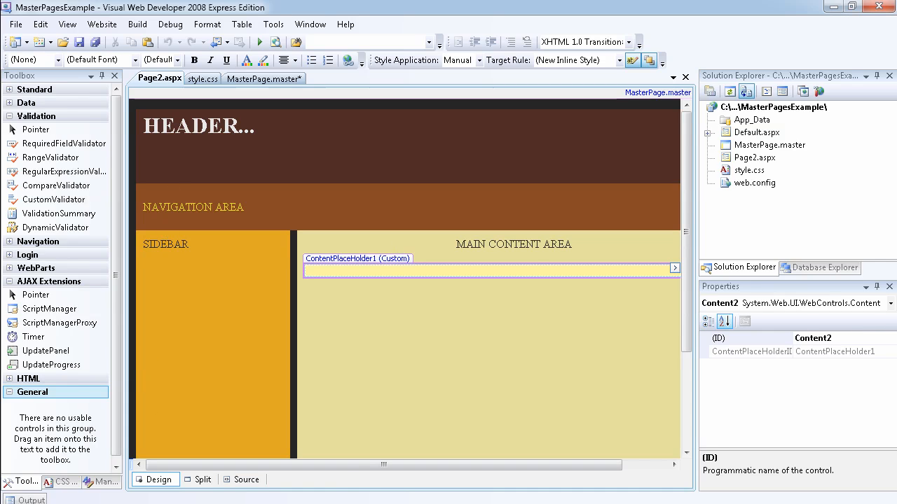
text(This is)
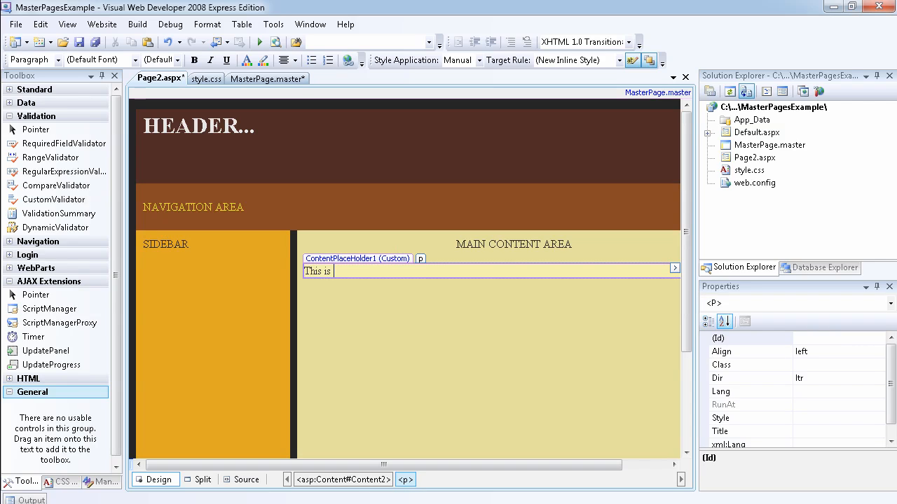
text(content f)
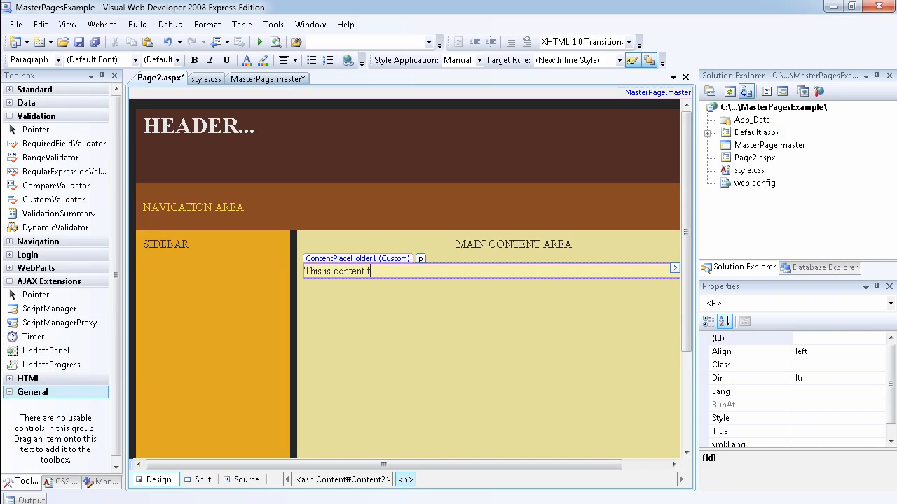
text(or page 2)
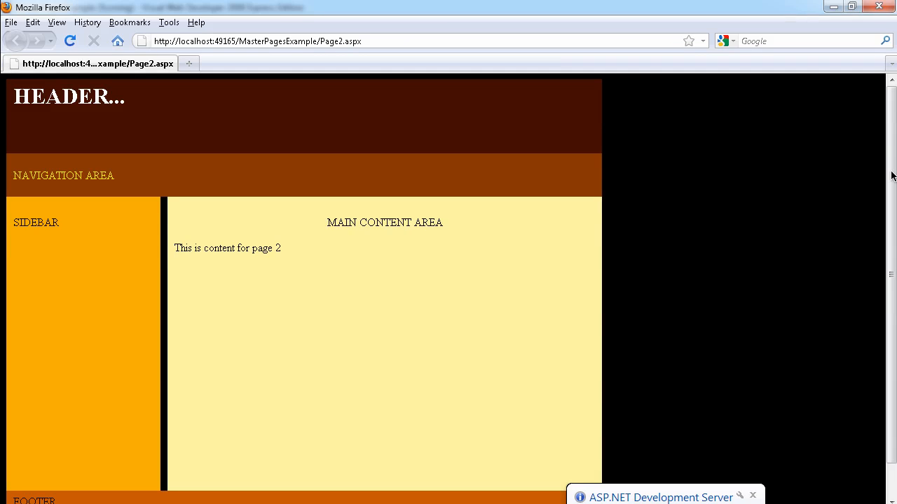
mouse_move(235, 265)
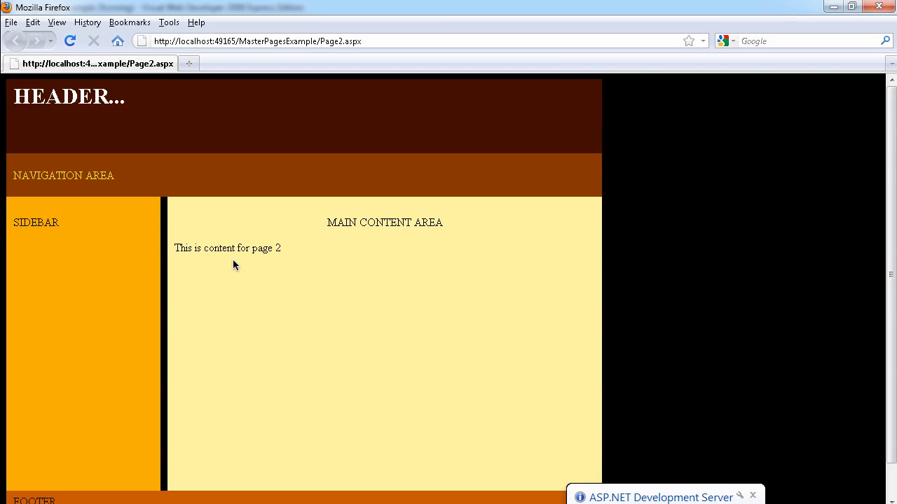
mouse_move(286, 255)
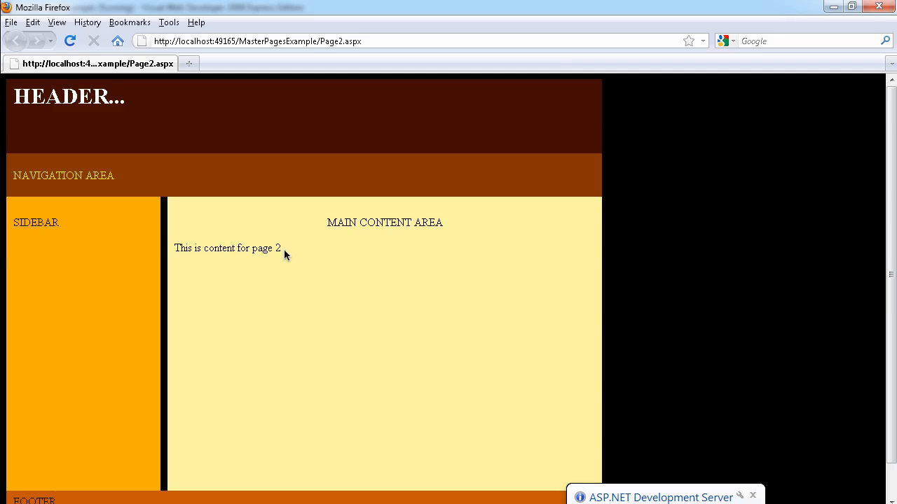
mouse_move(890, 305)
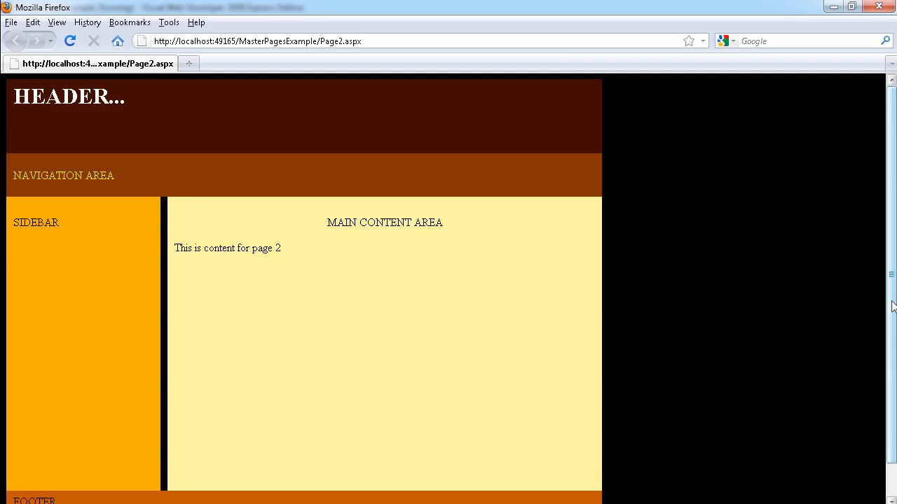
Check Page2.aspx's styled layout and content text in Firefox, then close the browser
scroll(down, 3)
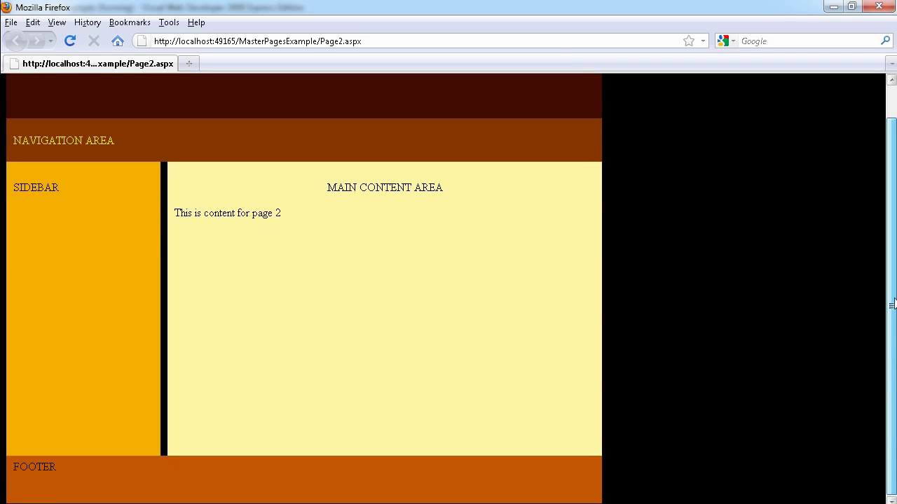
scroll(up, 3)
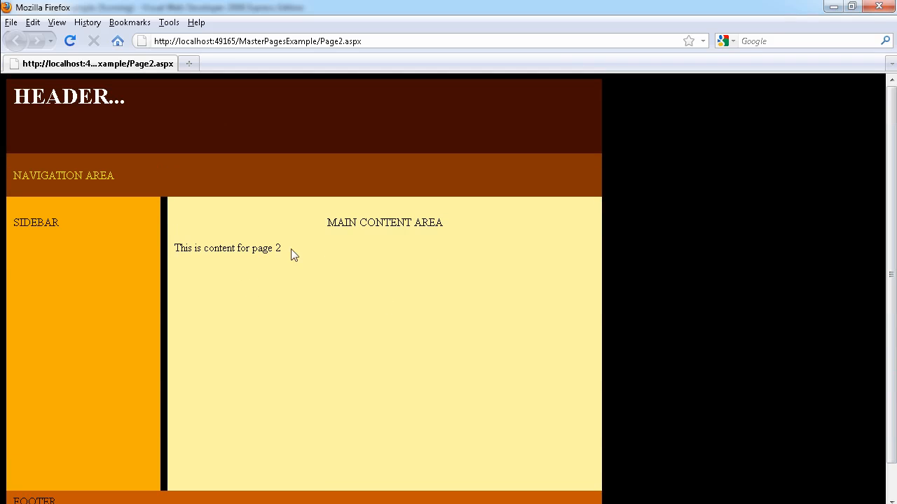
mouse_move(294, 255)
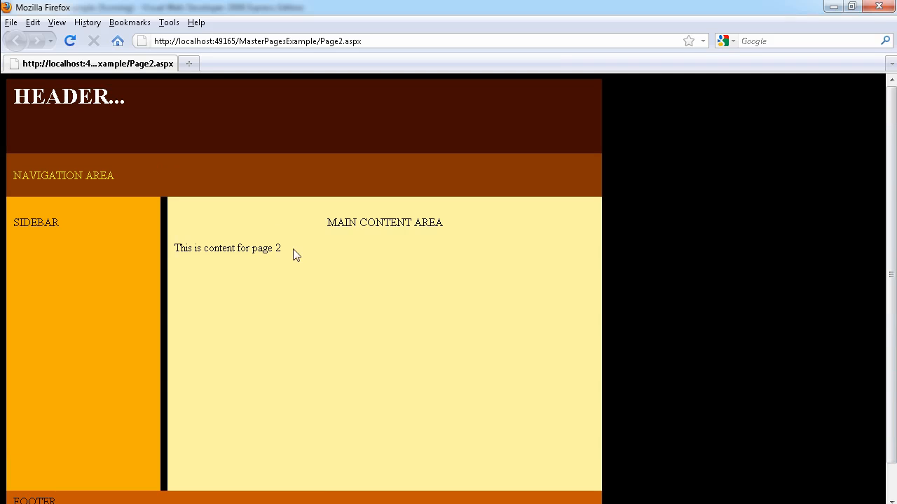
mouse_move(196, 432)
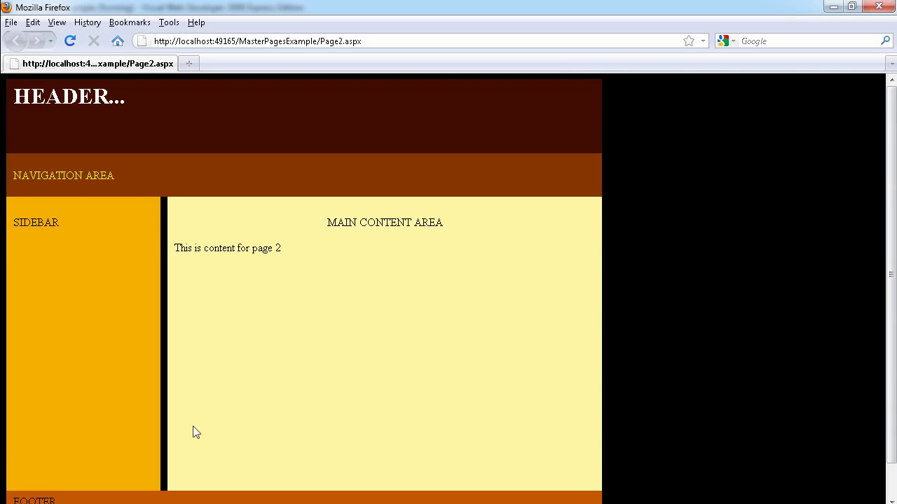
mouse_move(398, 180)
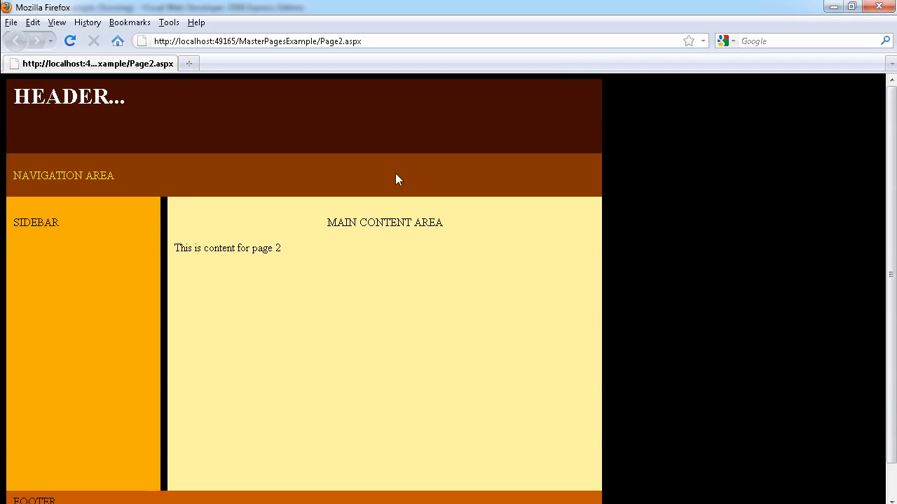
mouse_move(425, 182)
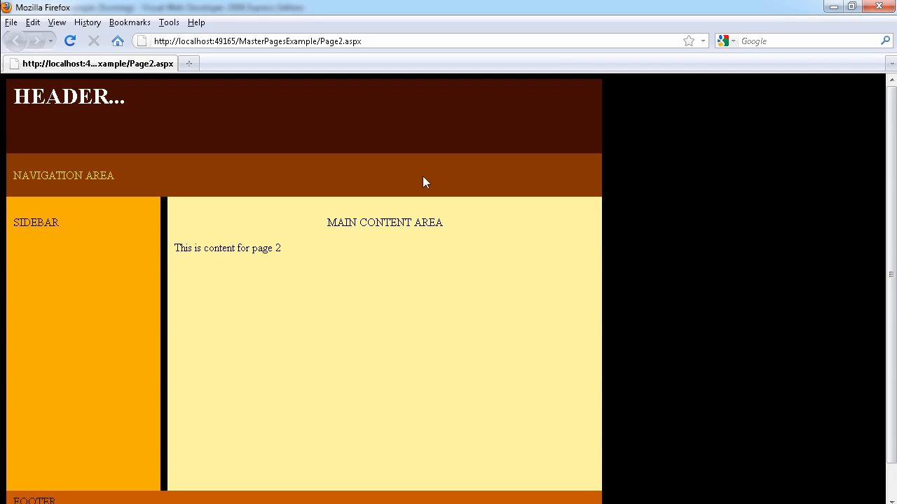
mouse_move(38, 443)
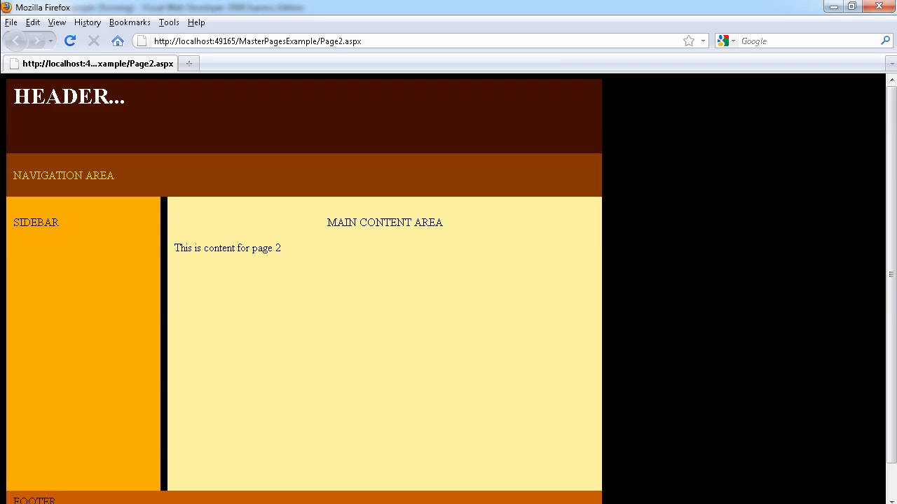
mouse_move(777, 85)
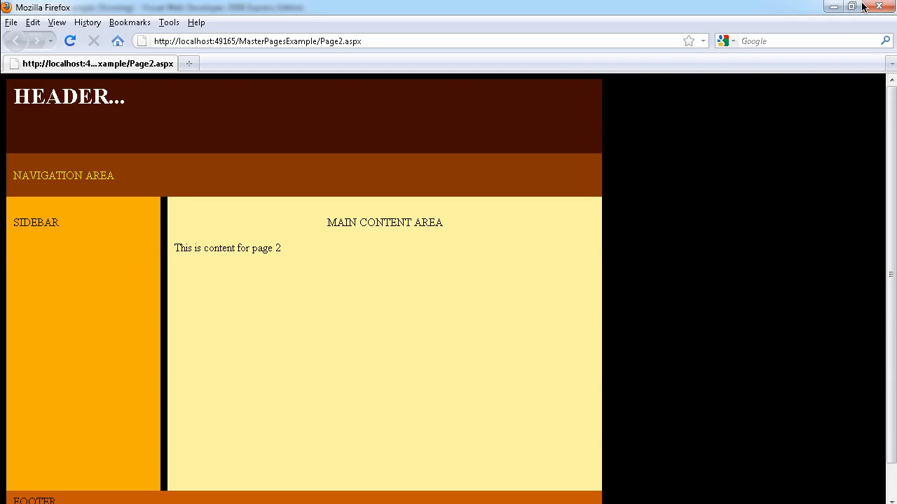
mouse_move(821, 50)
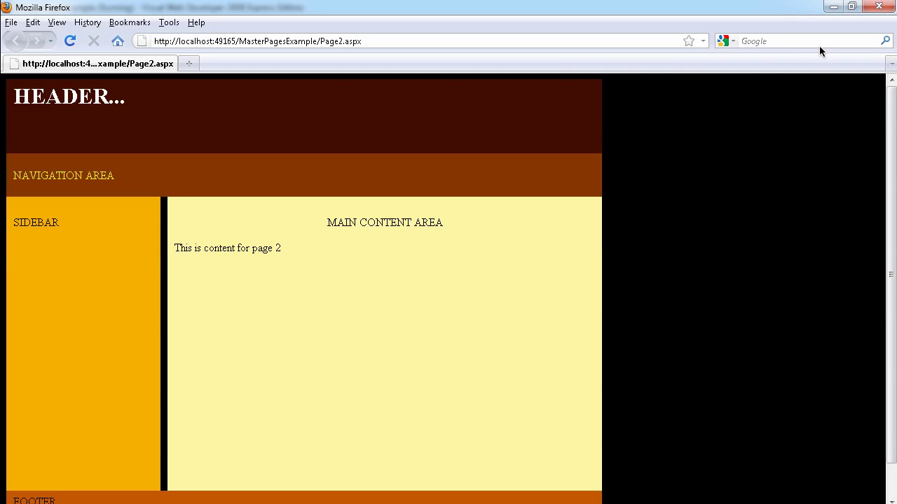
mouse_move(877, 9)
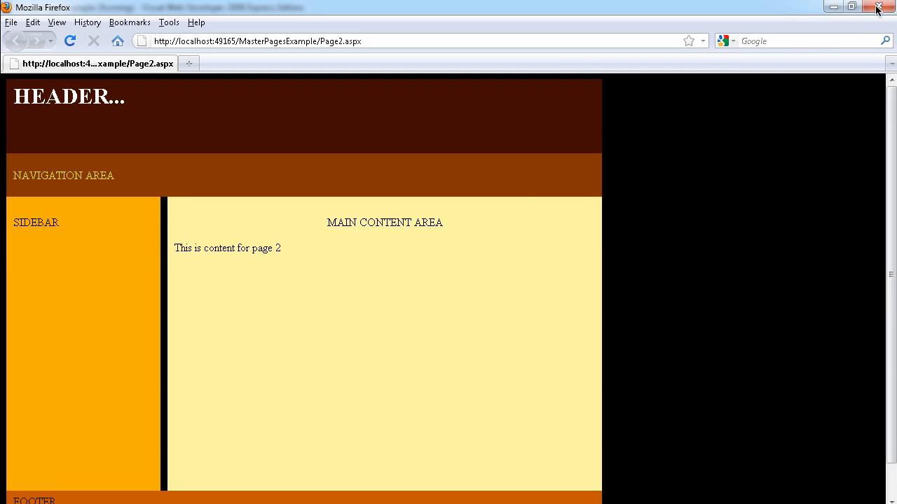
mouse_move(286, 249)
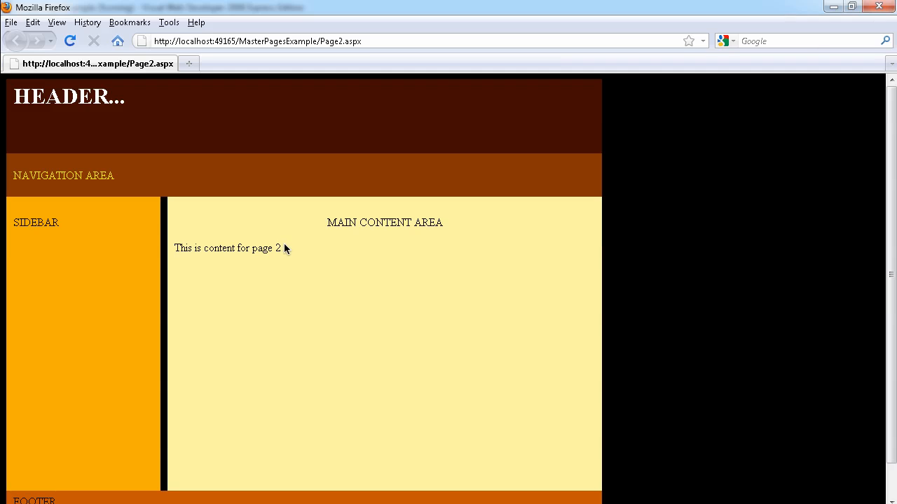
mouse_move(545, 462)
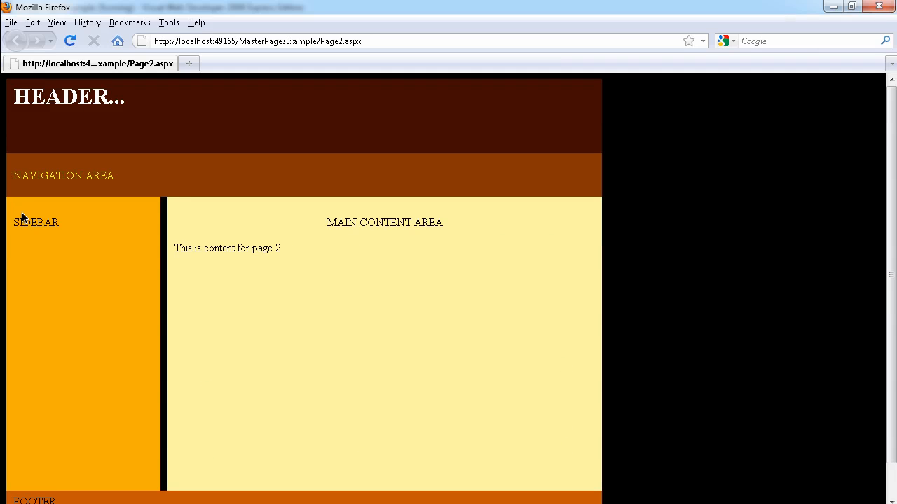
mouse_move(327, 190)
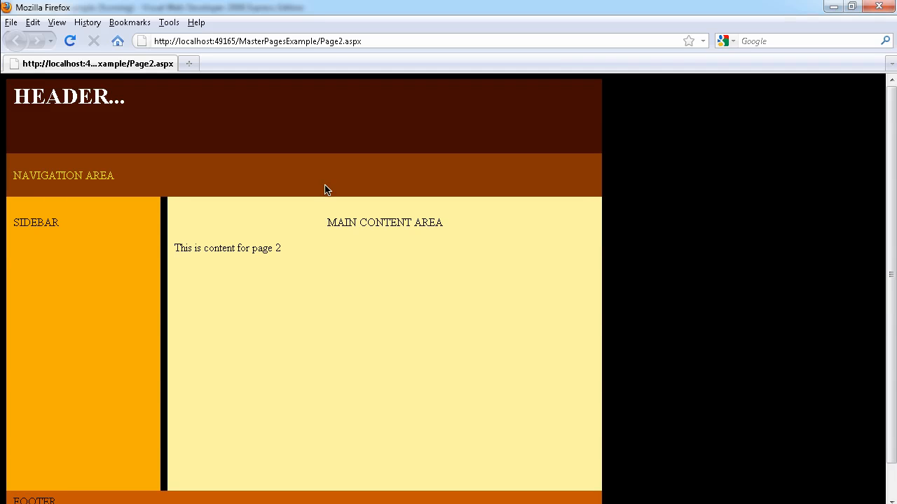
mouse_move(297, 193)
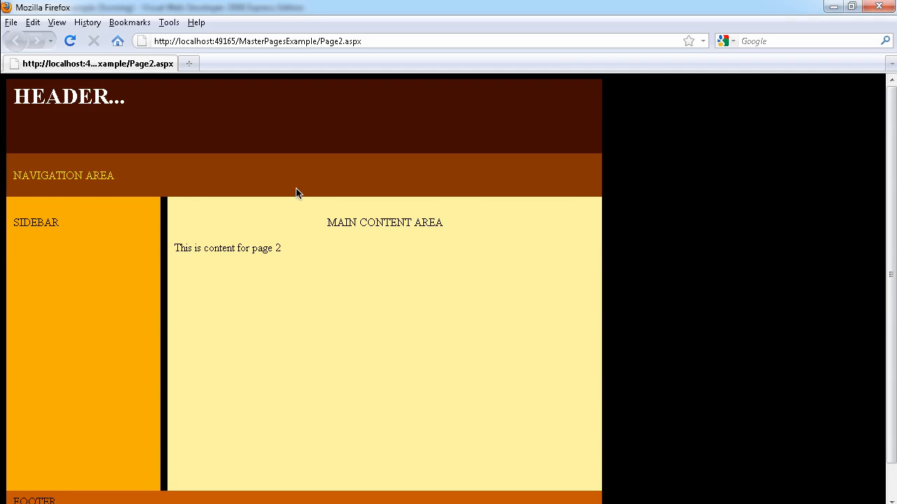
mouse_move(104, 180)
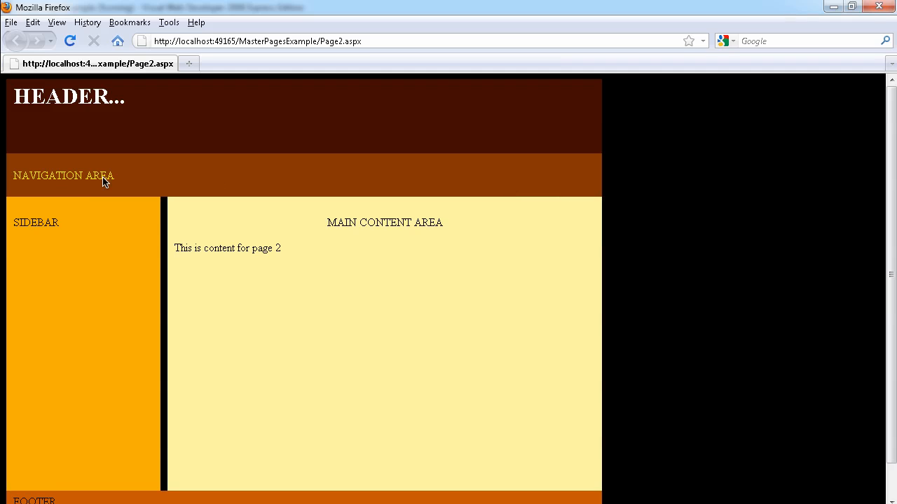
mouse_move(45, 470)
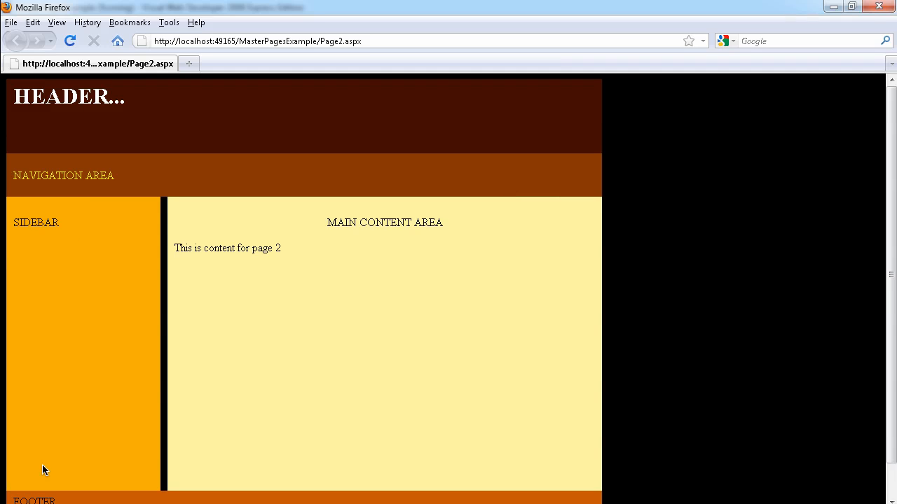
mouse_move(8, 226)
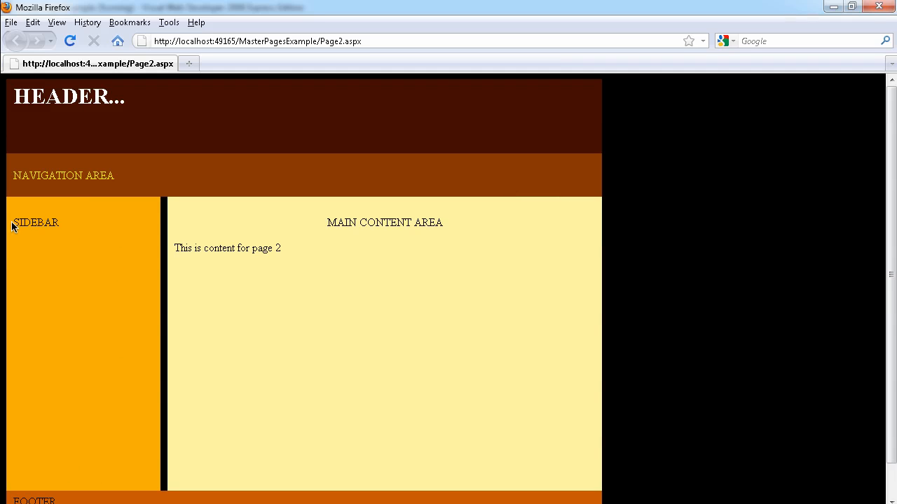
mouse_move(27, 478)
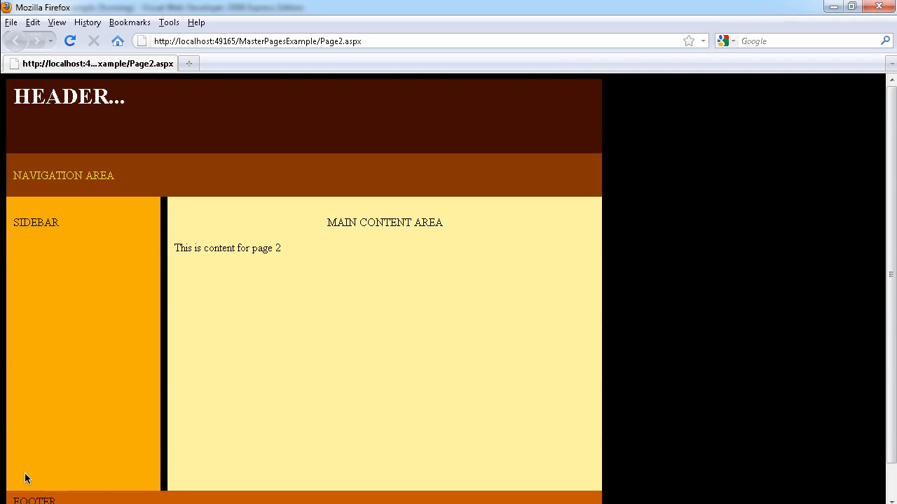
mouse_move(316, 489)
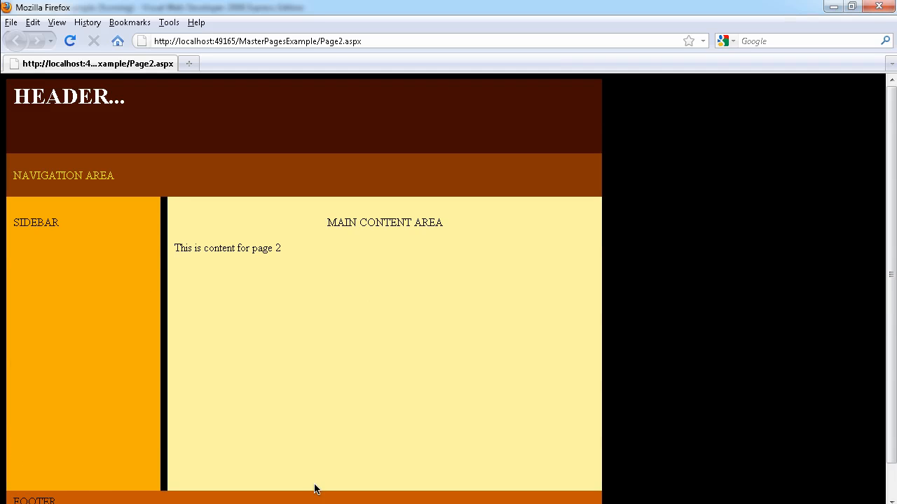
mouse_move(664, 153)
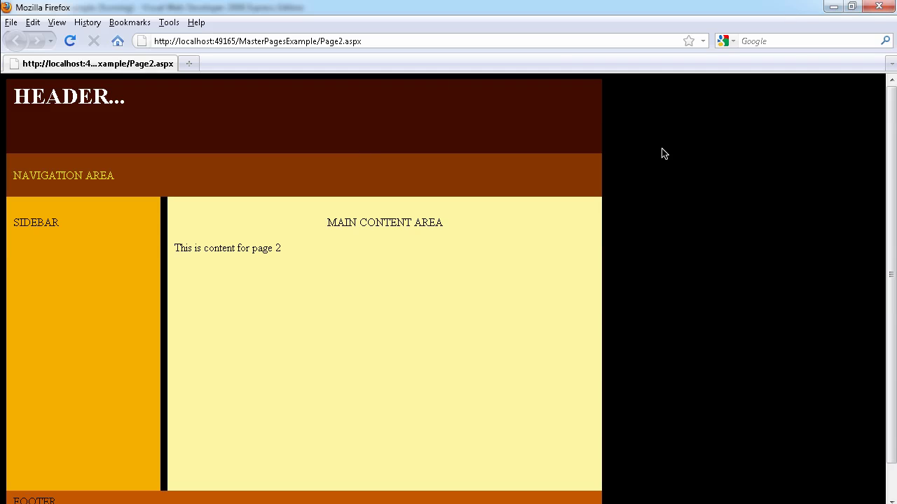
mouse_move(879, 8)
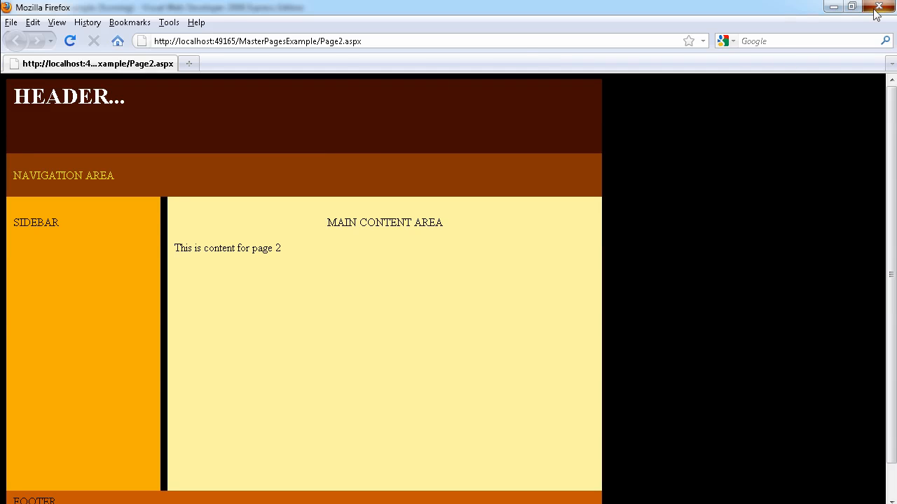
click(878, 7)
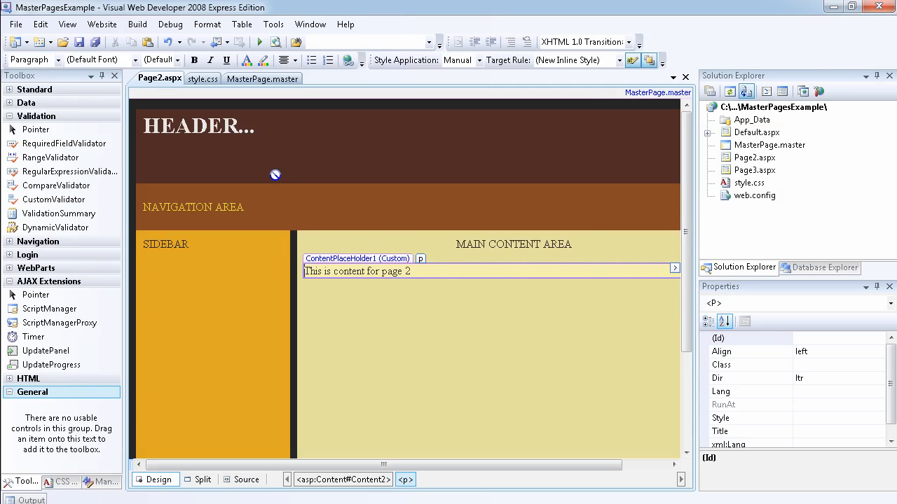
mouse_move(544, 211)
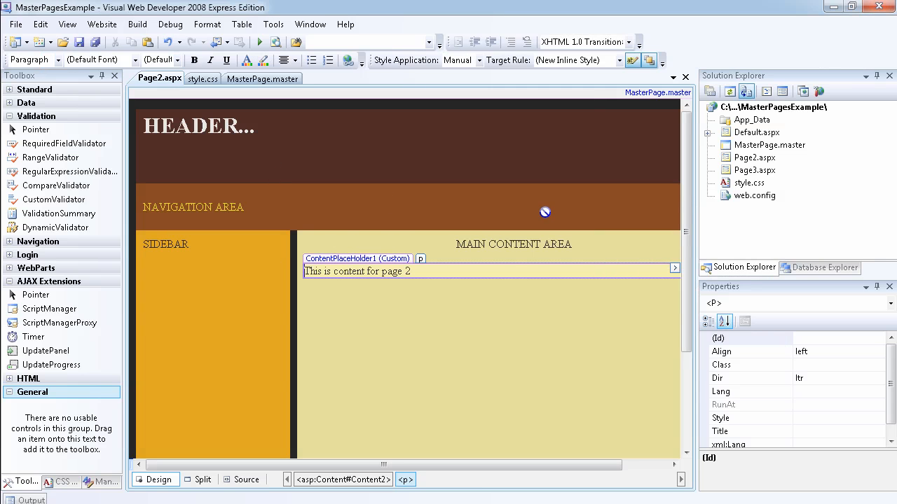
mouse_move(541, 216)
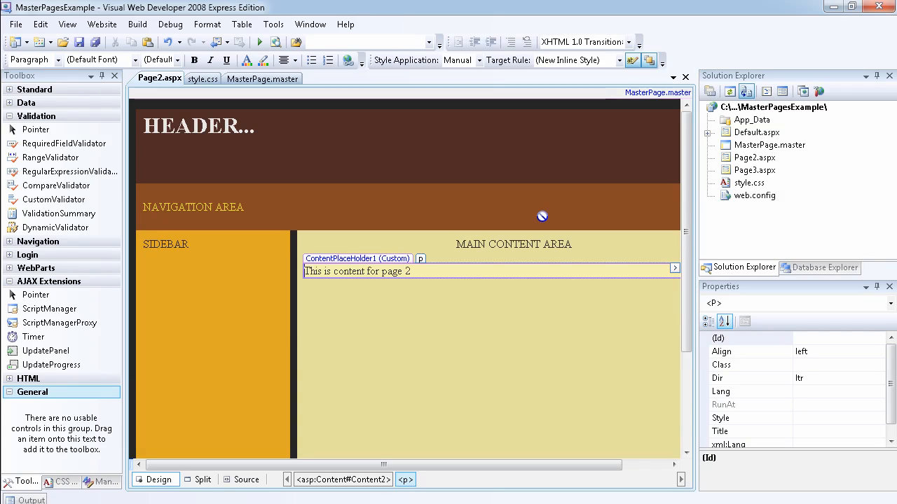